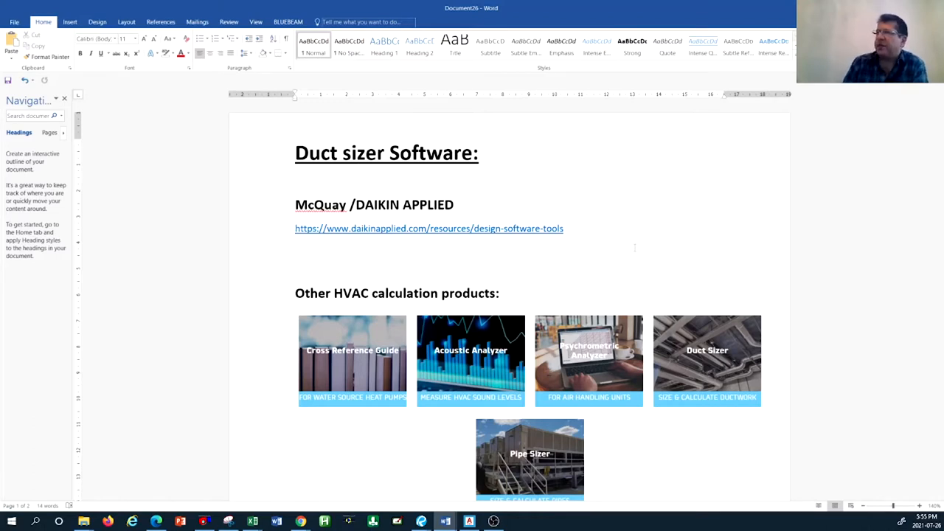
# Step: Reach the Daikin Applied Design Software Tools page and scroll down to the Daikin Design Tools gallery
pyautogui.scroll(-3)
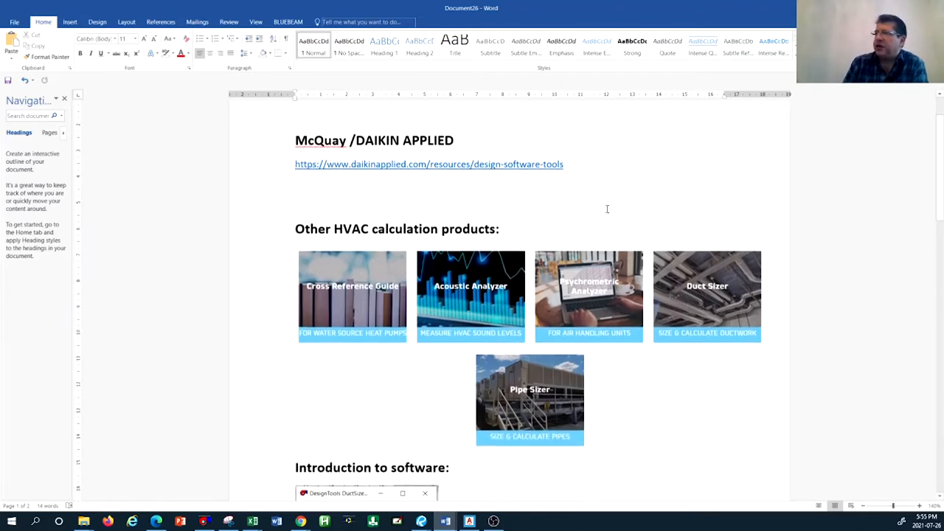
pyautogui.scroll(-3)
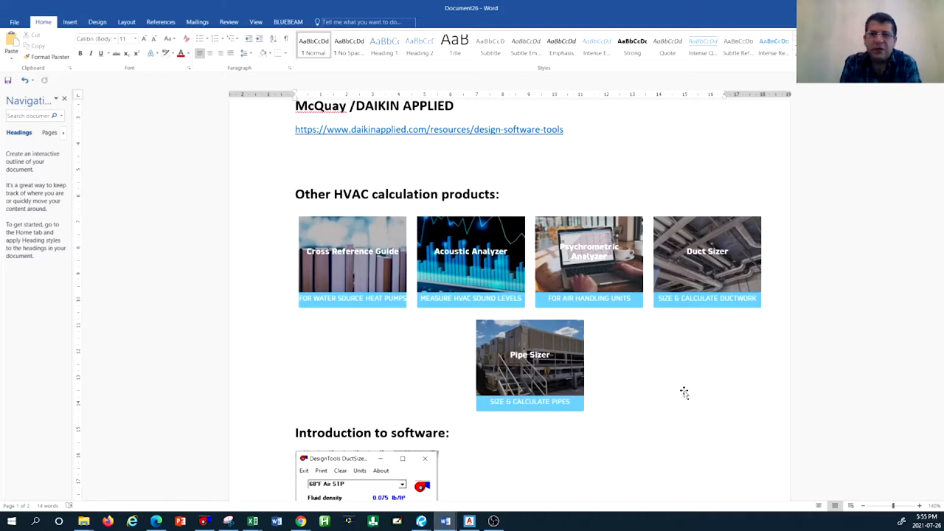
pyautogui.moveTo(686, 390)
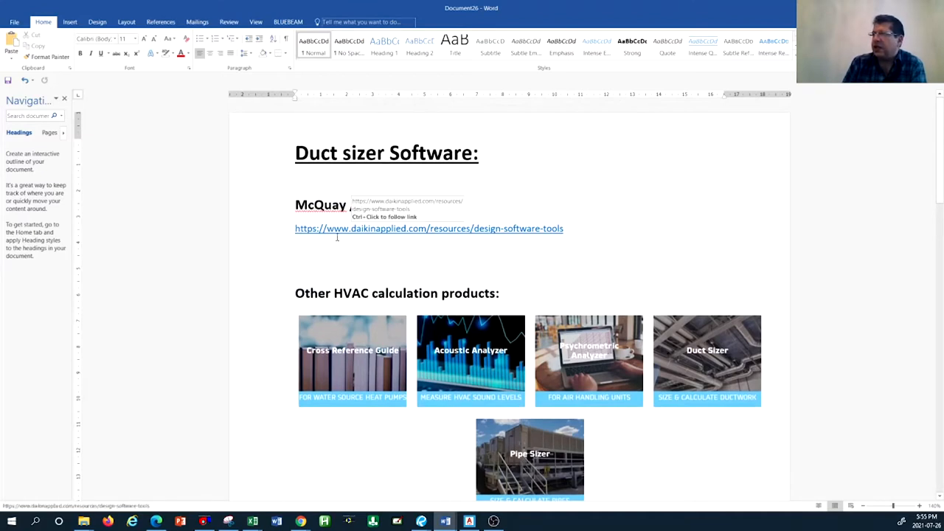
pyautogui.write('/DAIKIN APPLIED')
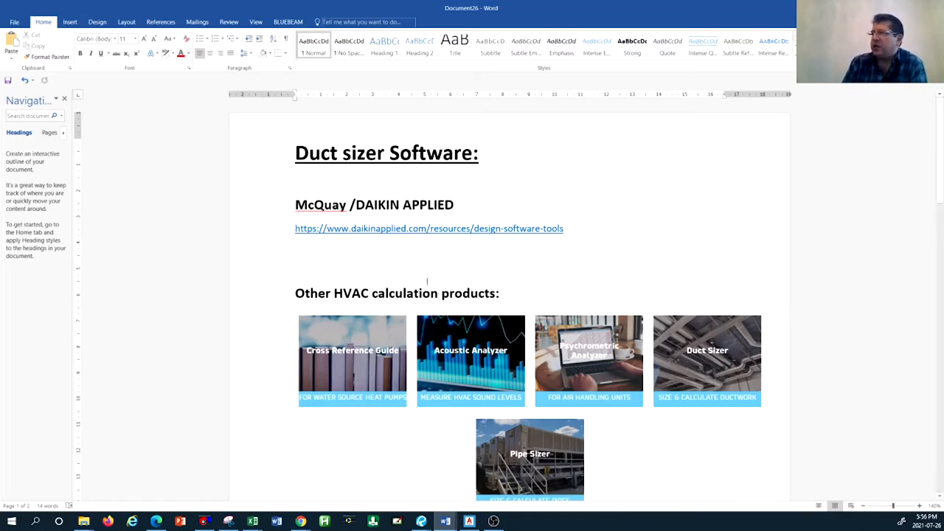
pyautogui.moveTo(299, 520)
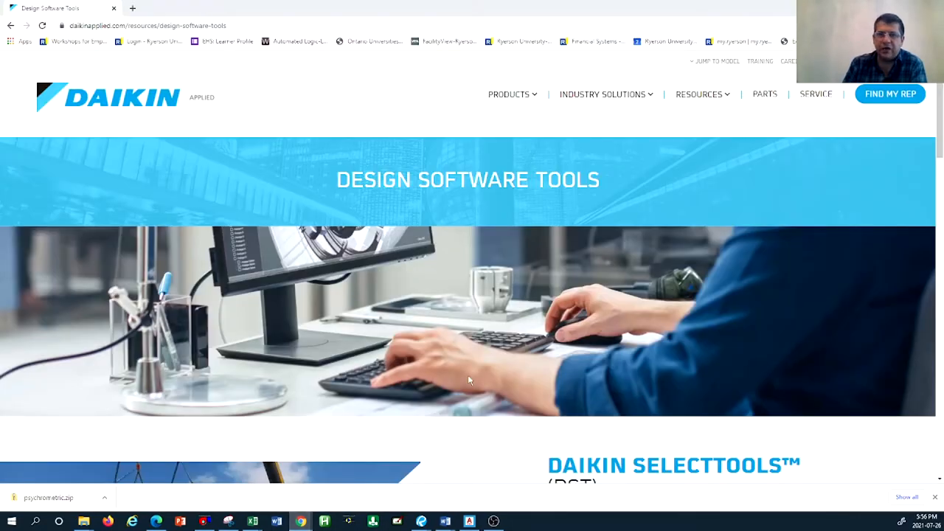
pyautogui.moveTo(440, 145)
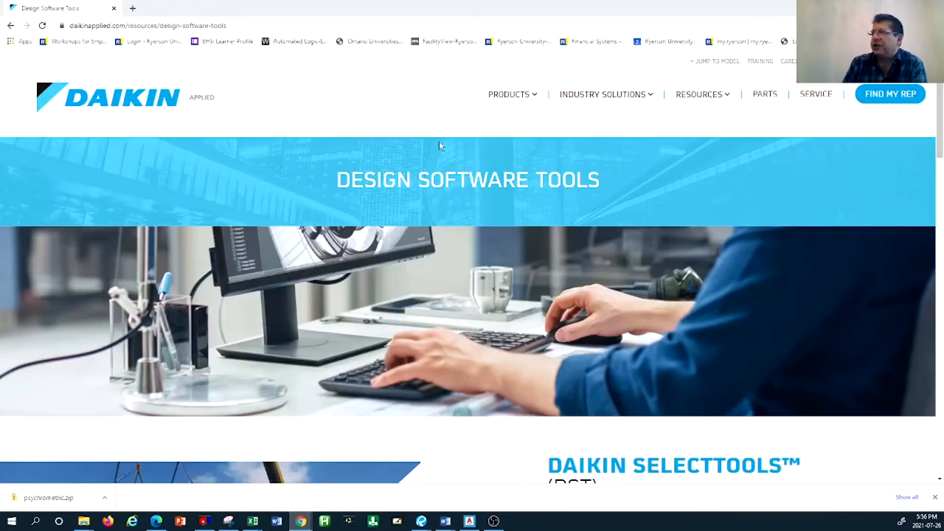
pyautogui.scroll(-3)
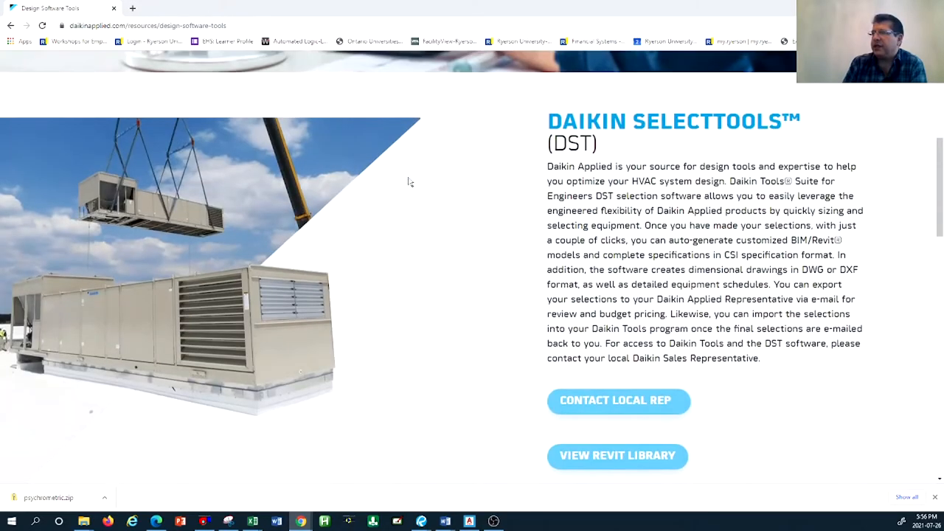
pyautogui.scroll(-3)
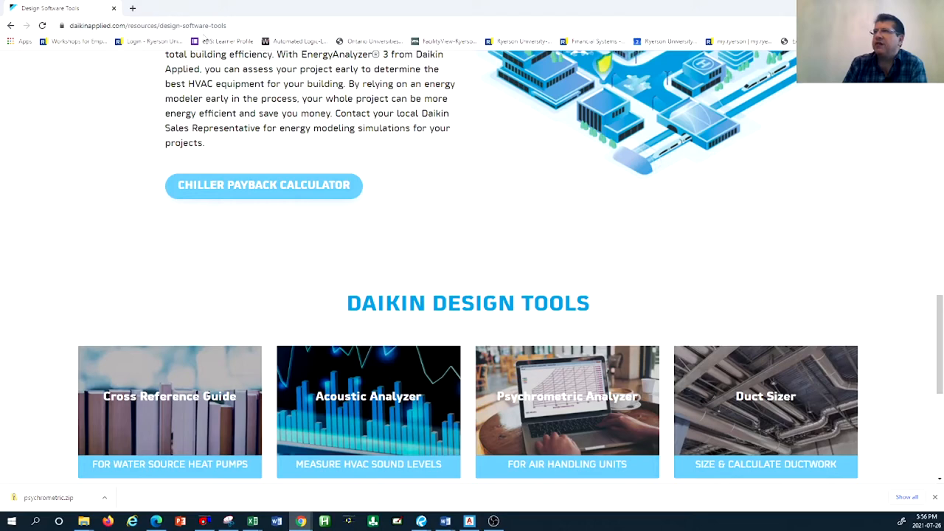
pyautogui.moveTo(649, 277)
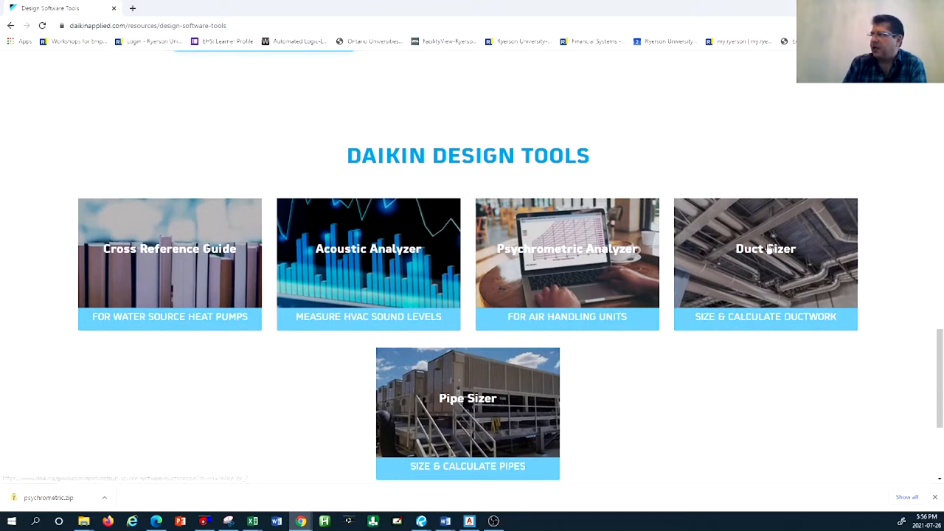
# Step: Download ductsizer.zip from the Duct Sizer tile
pyautogui.click(778, 248)
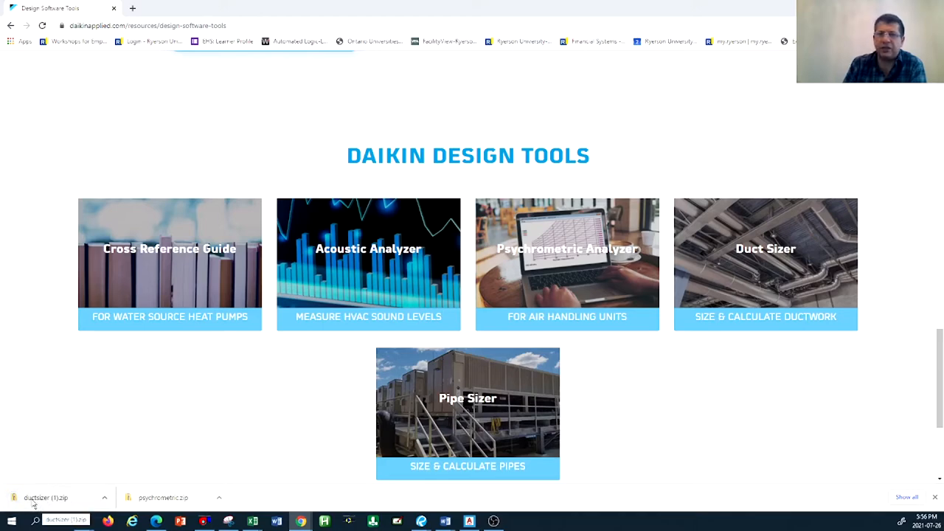
pyautogui.moveTo(42, 478)
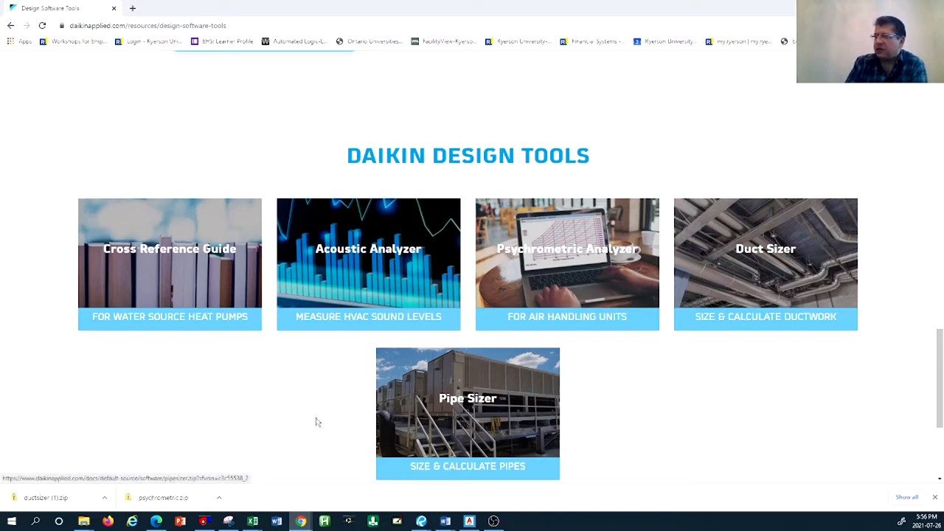
pyautogui.moveTo(336, 460)
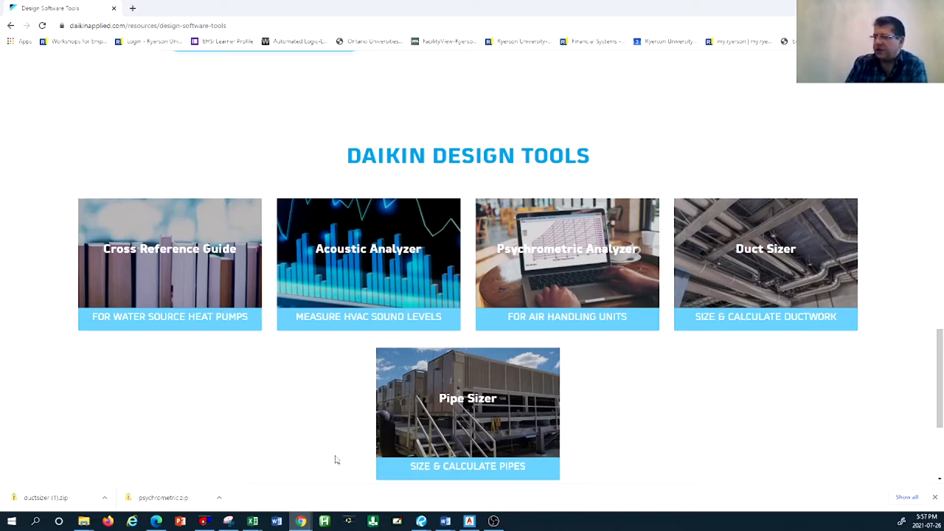
pyautogui.moveTo(443, 520)
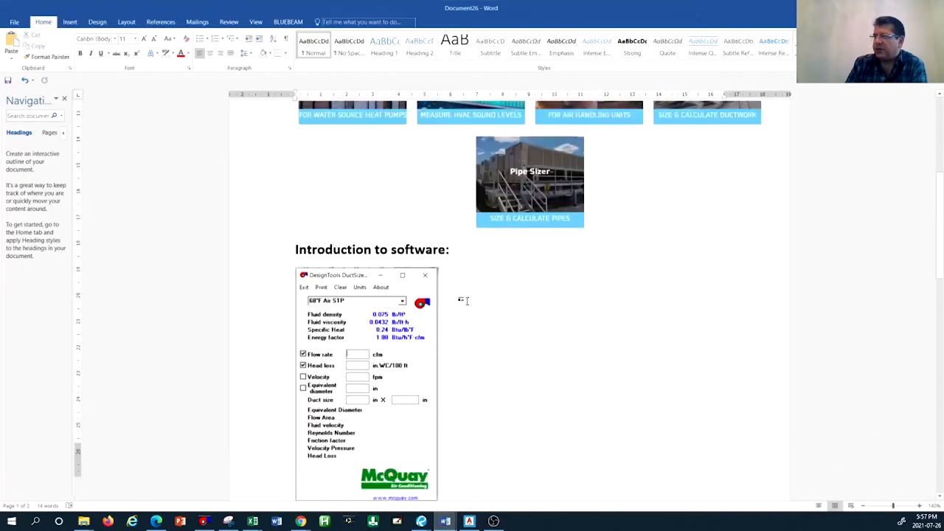
pyautogui.scroll(-3)
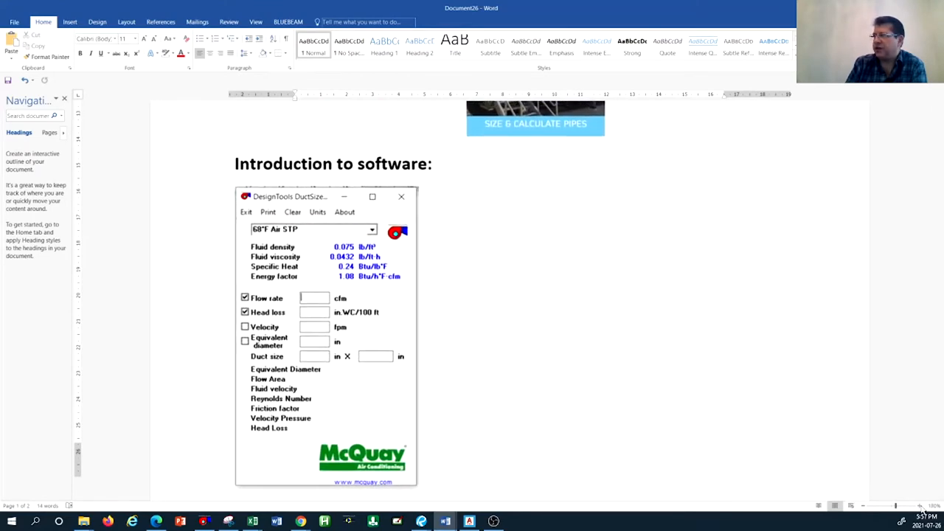
pyautogui.scroll(-3)
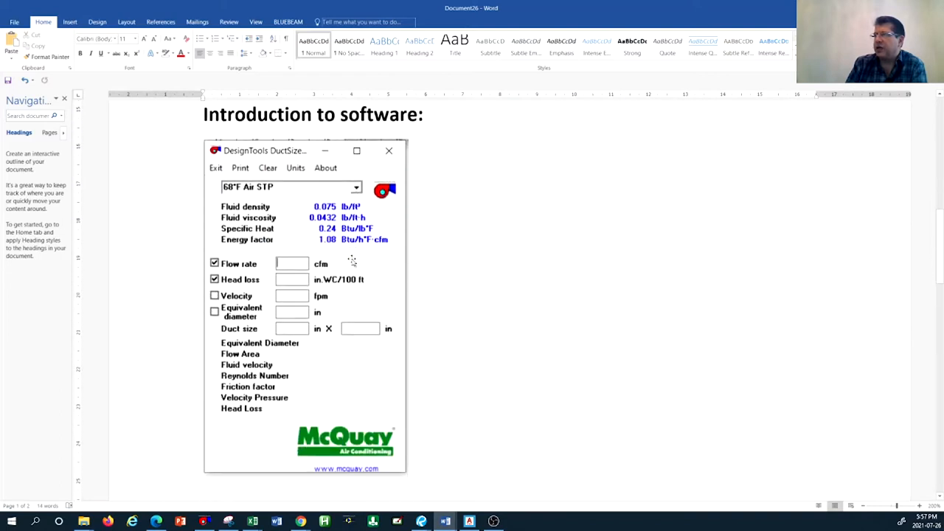
pyautogui.moveTo(561, 348)
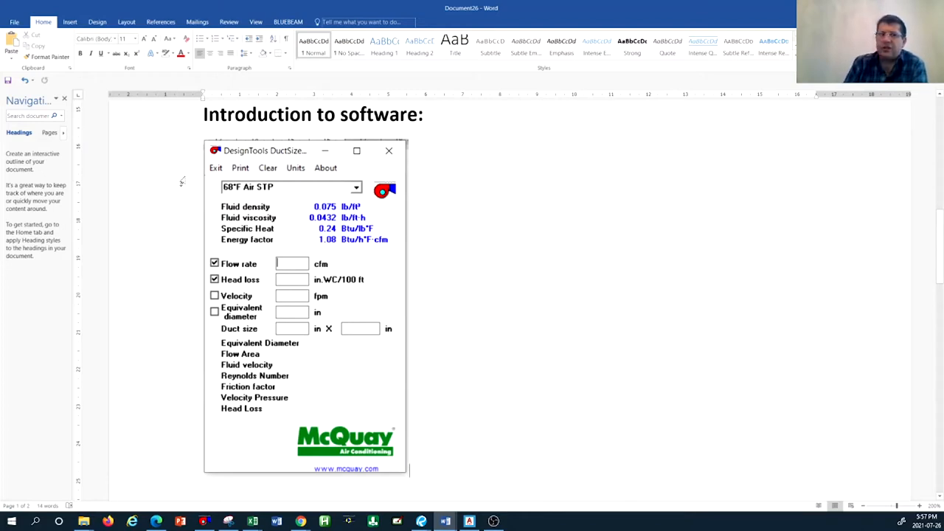
pyautogui.moveTo(258, 192)
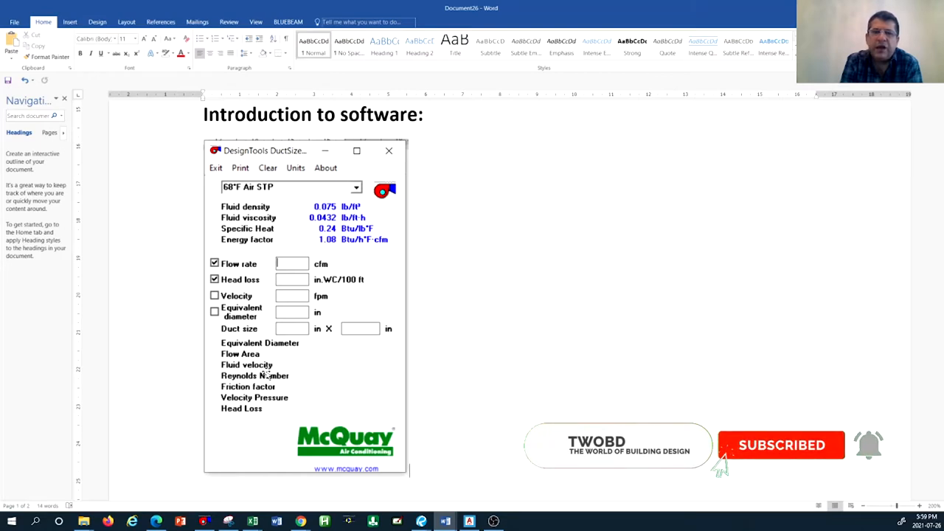
pyautogui.moveTo(724, 467)
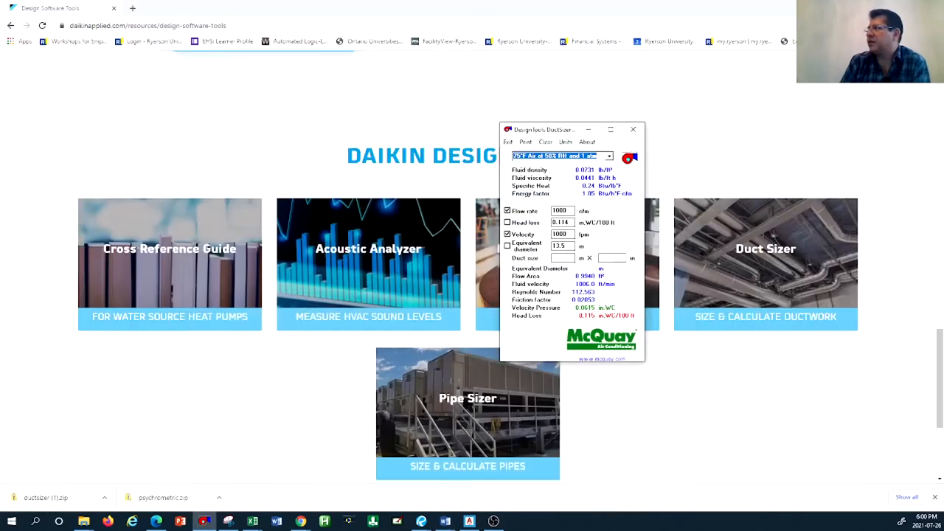
# Step: Move the DuctSizer window left and select 75°F air at 50% RH and 1 atm
pyautogui.moveTo(574, 129); pyautogui.dragTo(158, 143)
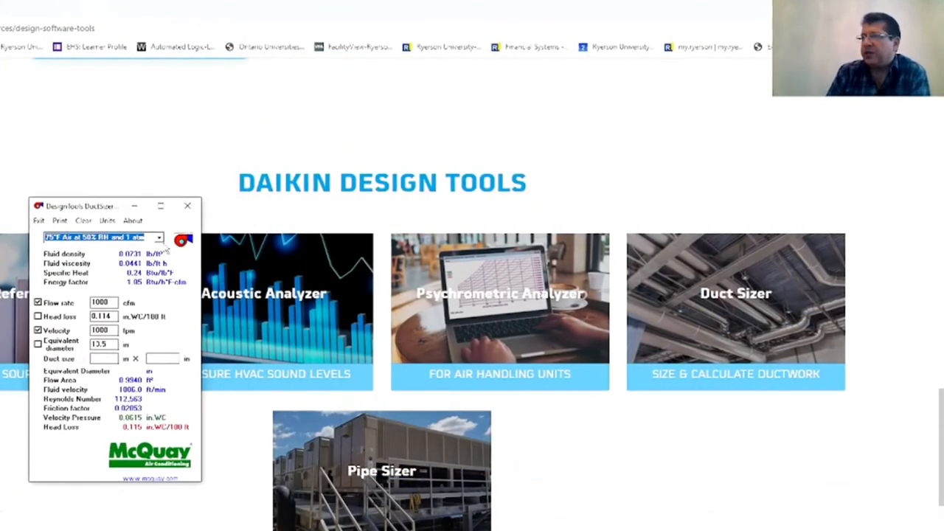
pyautogui.click(157, 236)
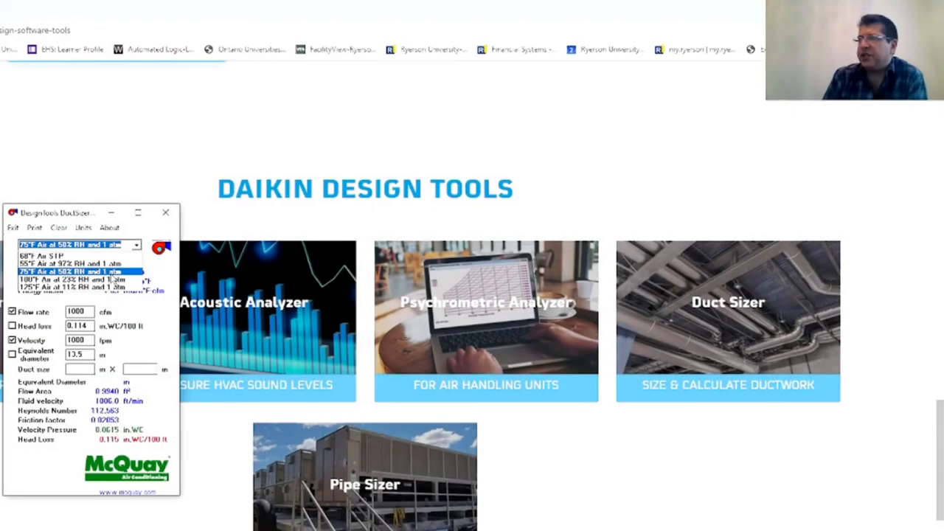
pyautogui.click(74, 270)
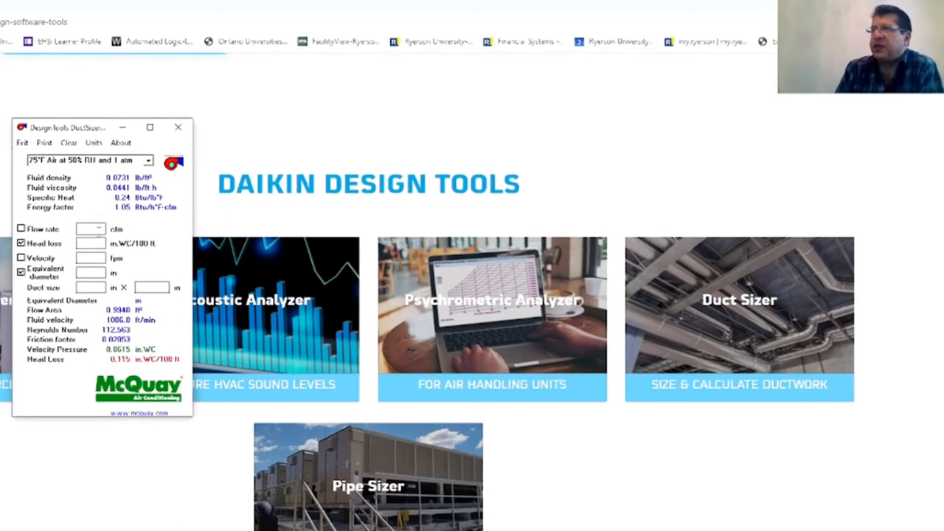
# Step: Enable the flow rate input and enter 5000 cfm
pyautogui.click(21, 227)
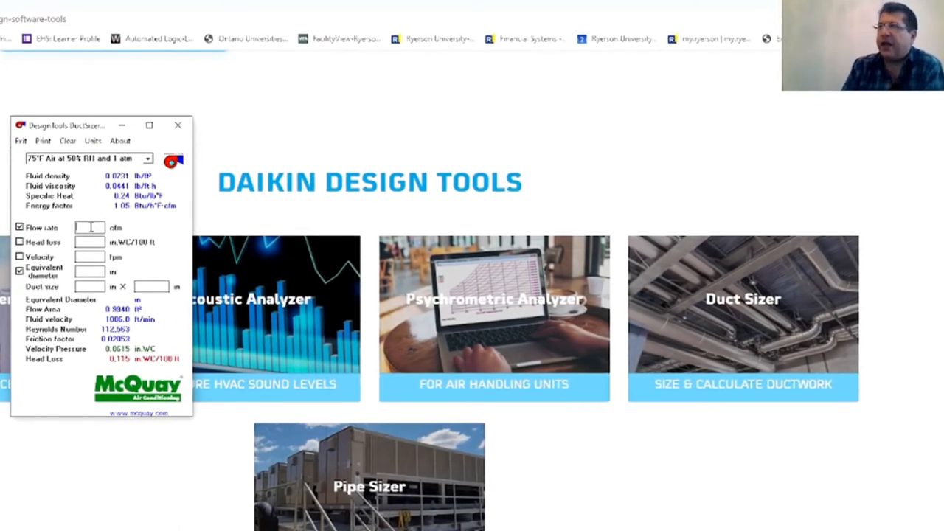
pyautogui.write('5000')
pyautogui.click(152, 286)
pyautogui.write('36')
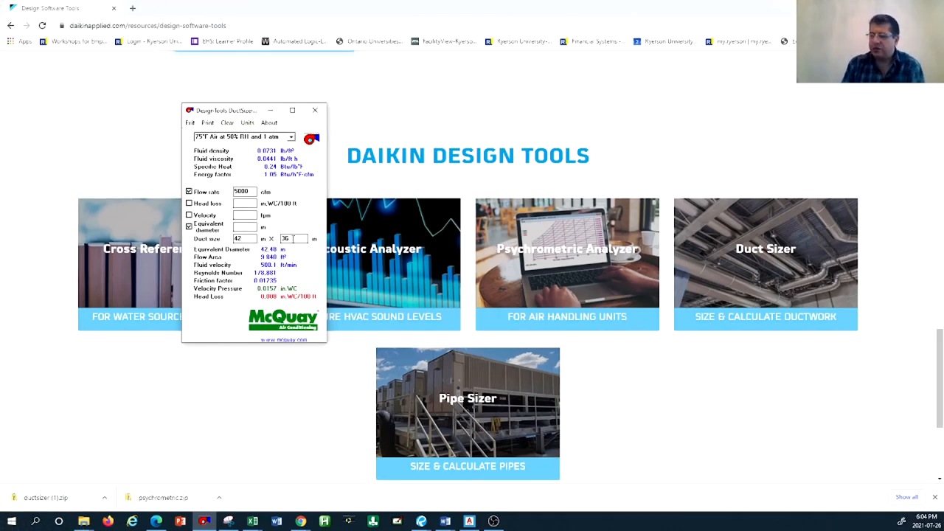
# Step: Change the duct's second dimension from 36 to 38 inches
pyautogui.write('38')
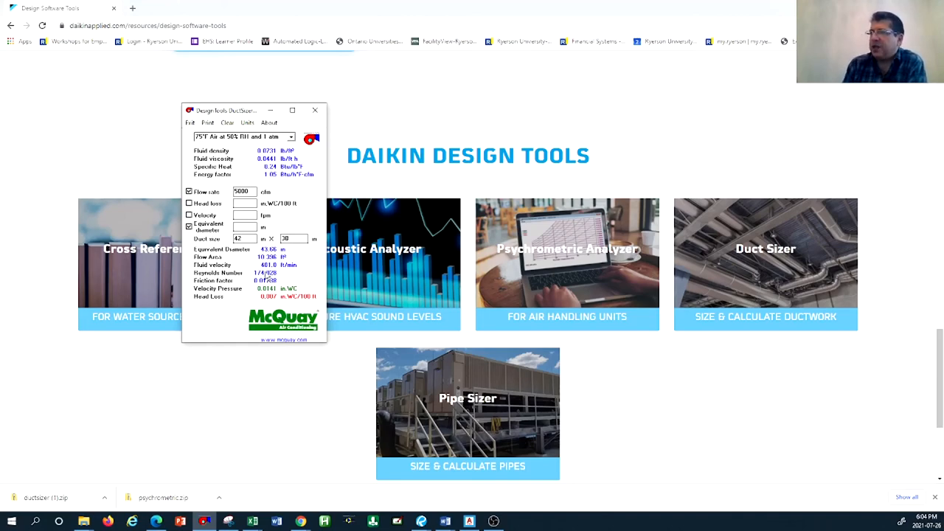
pyautogui.moveTo(267, 300)
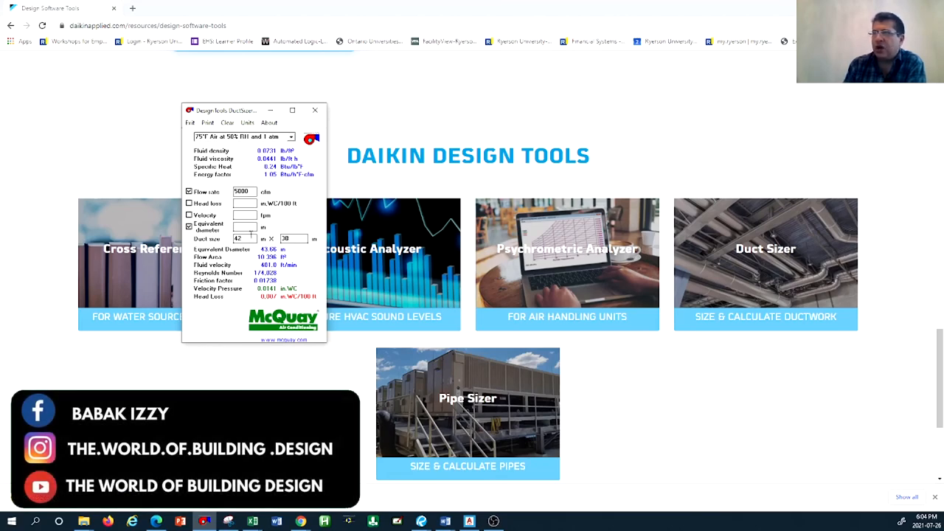
pyautogui.moveTo(296, 358)
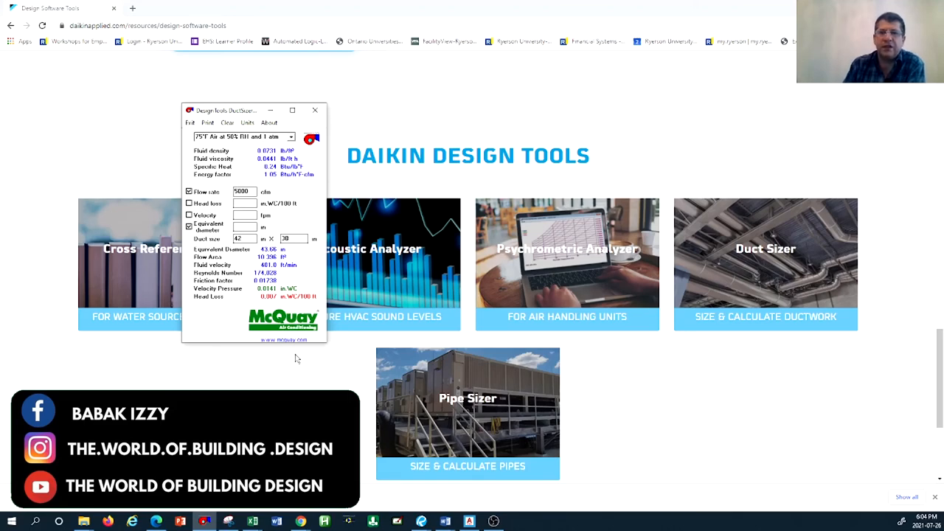